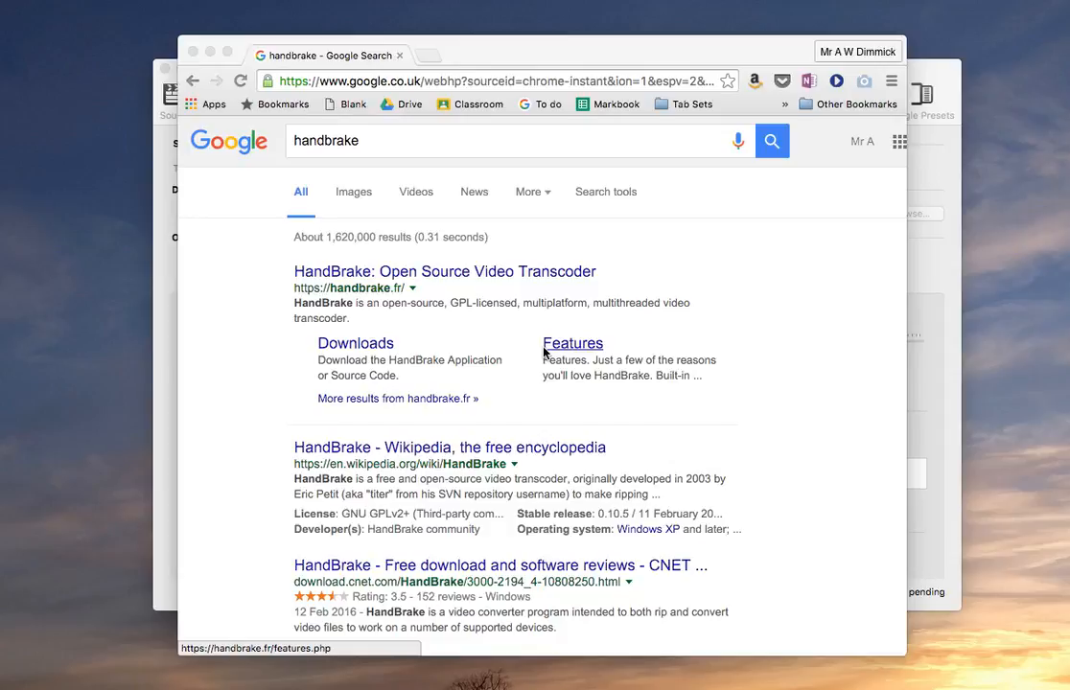
mouse_move(909, 178)
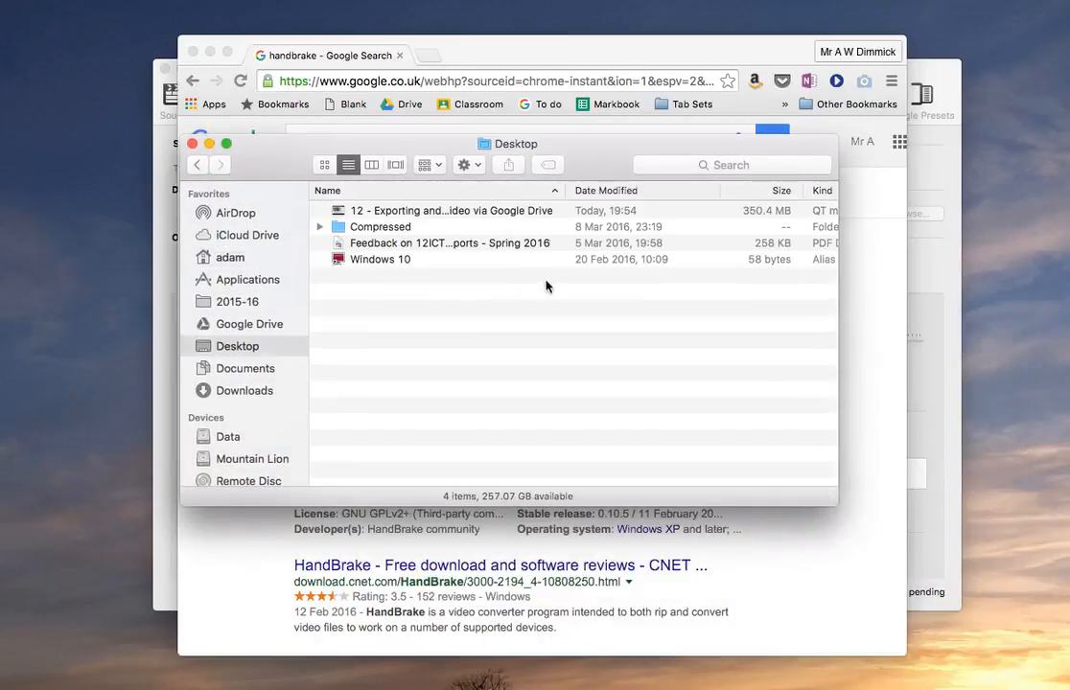
Step: Check the 350 MB screencast file, then go to the official HandBrake site in Chrome
click(450, 209)
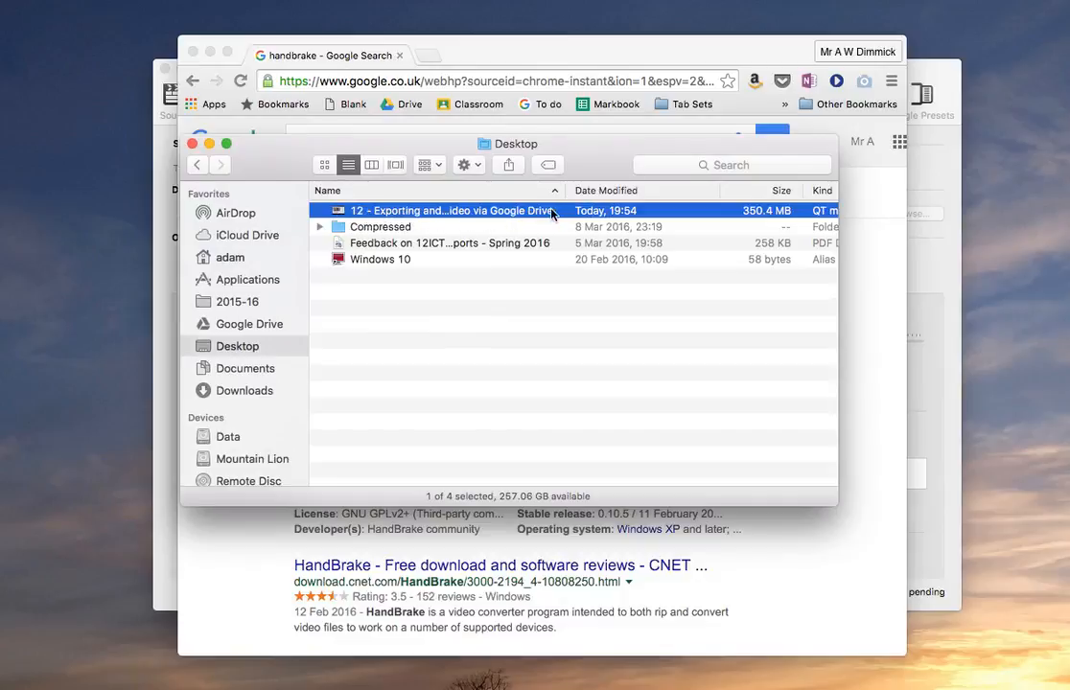
double_click(450, 209)
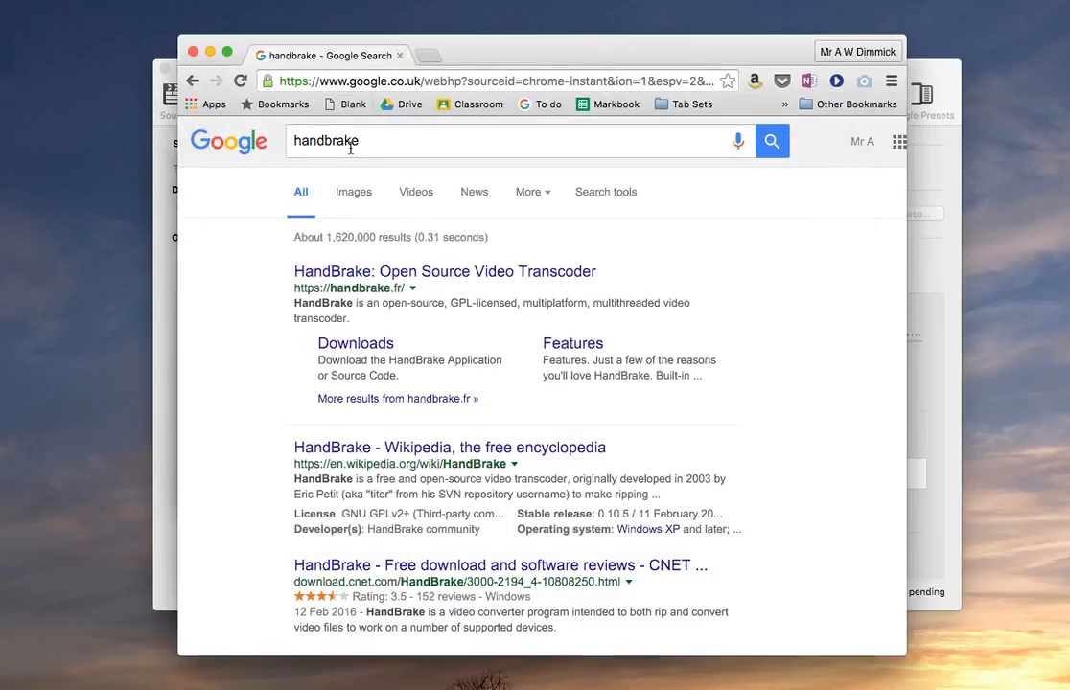
mouse_move(489, 278)
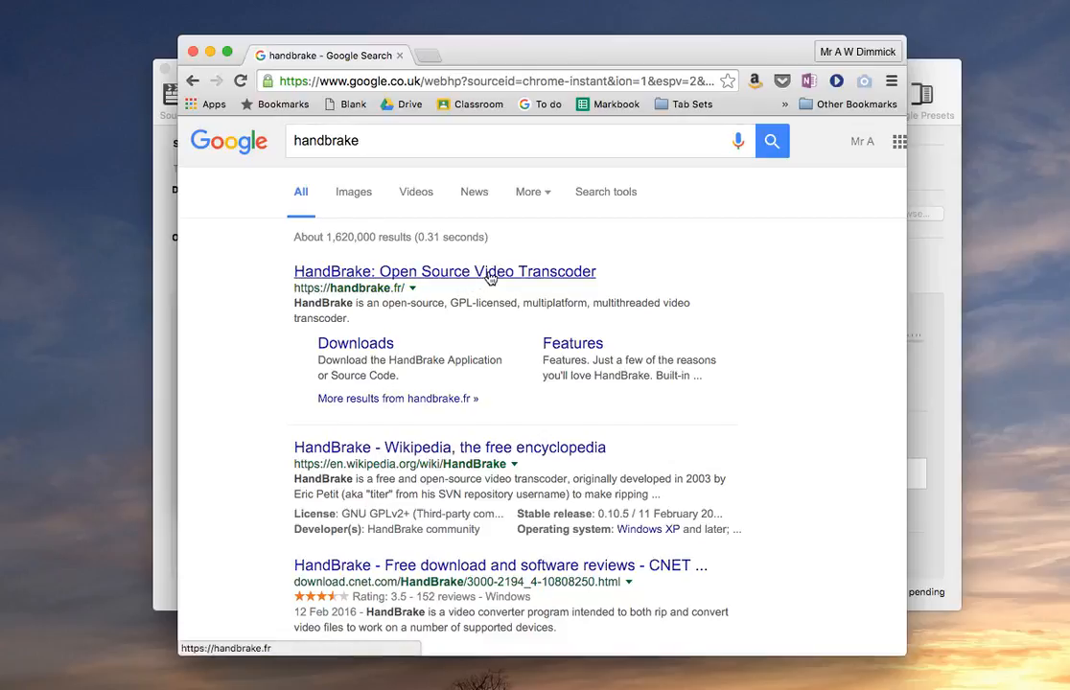
click(445, 272)
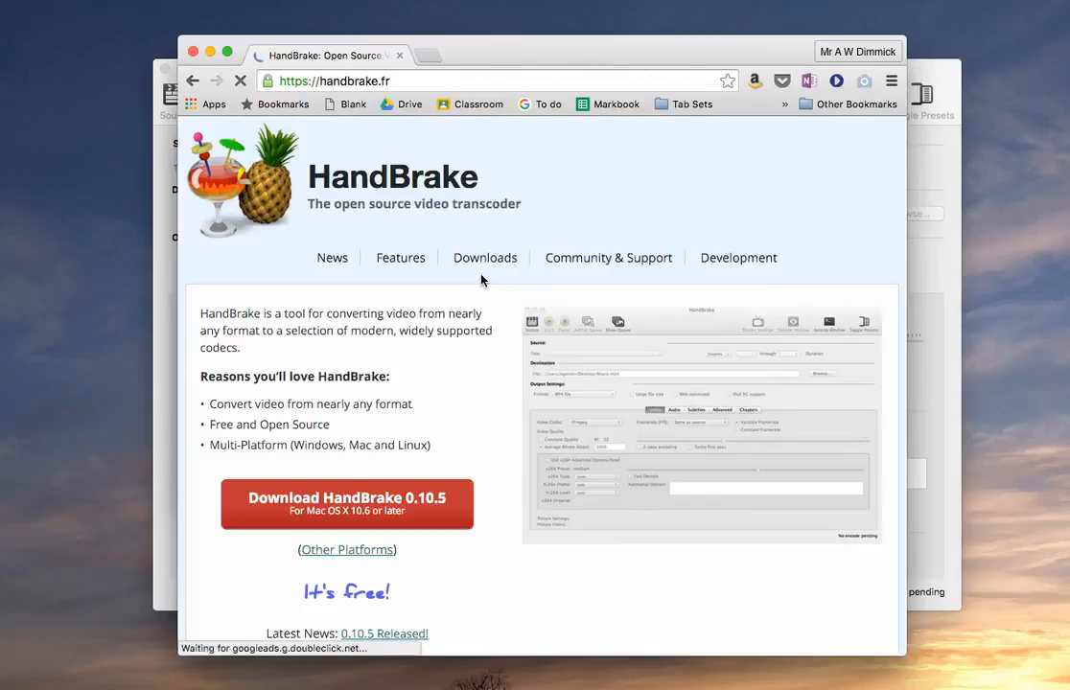
scroll(down, 3)
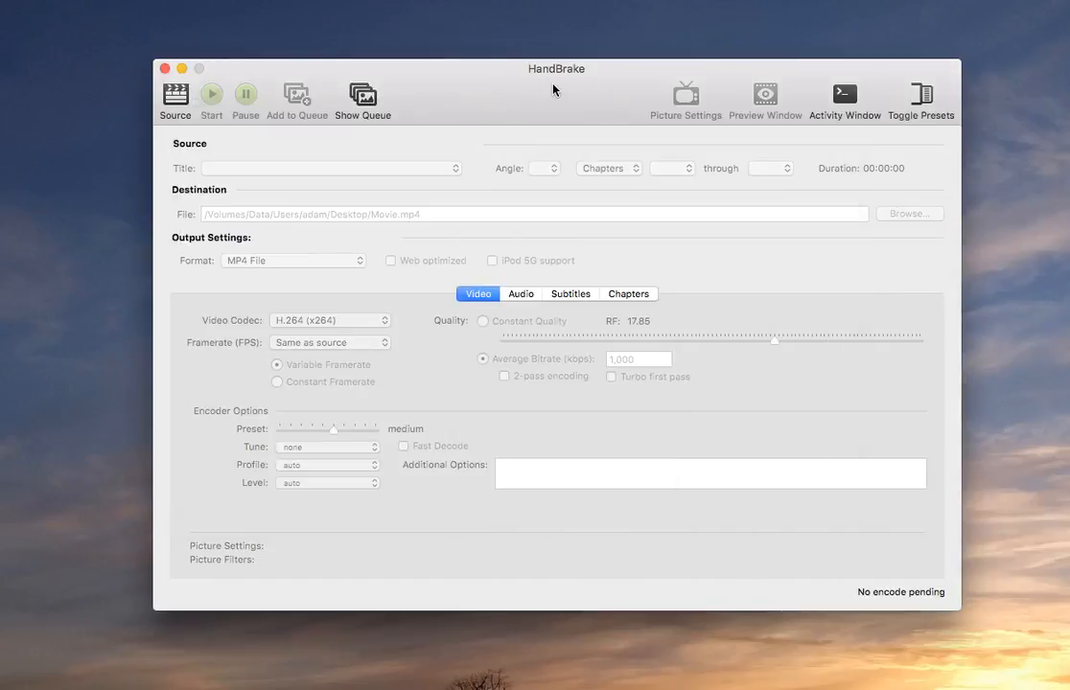
mouse_move(507, 103)
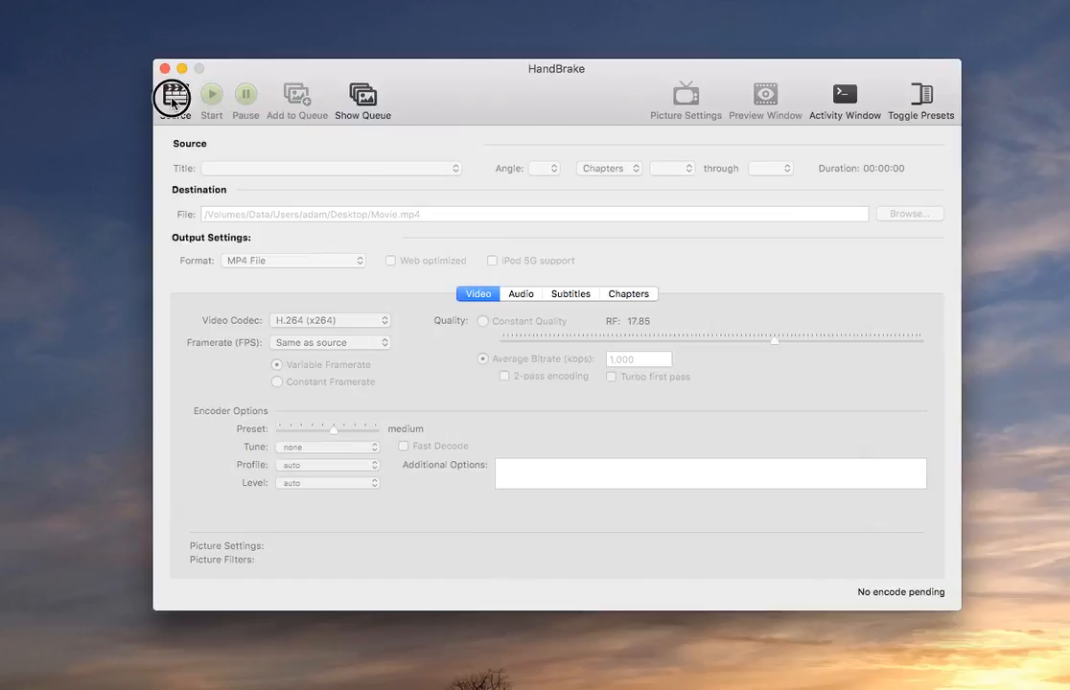
Step: Load the '12 - Exporting and combining edited video via Google Drive' Desktop file as the source
click(172, 100)
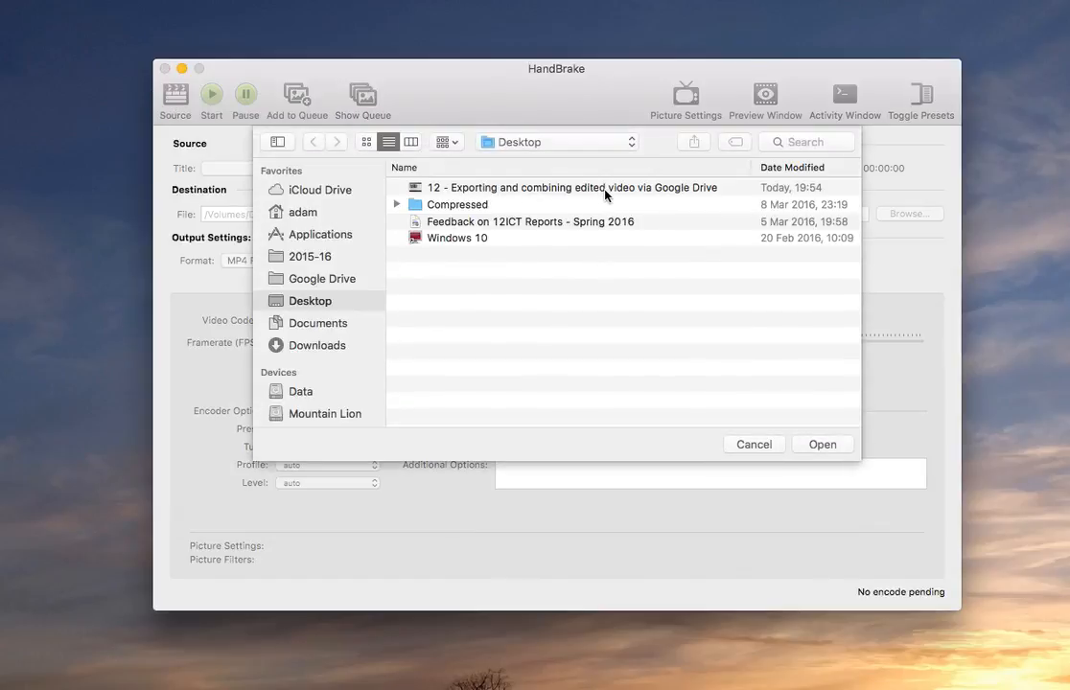
click(571, 188)
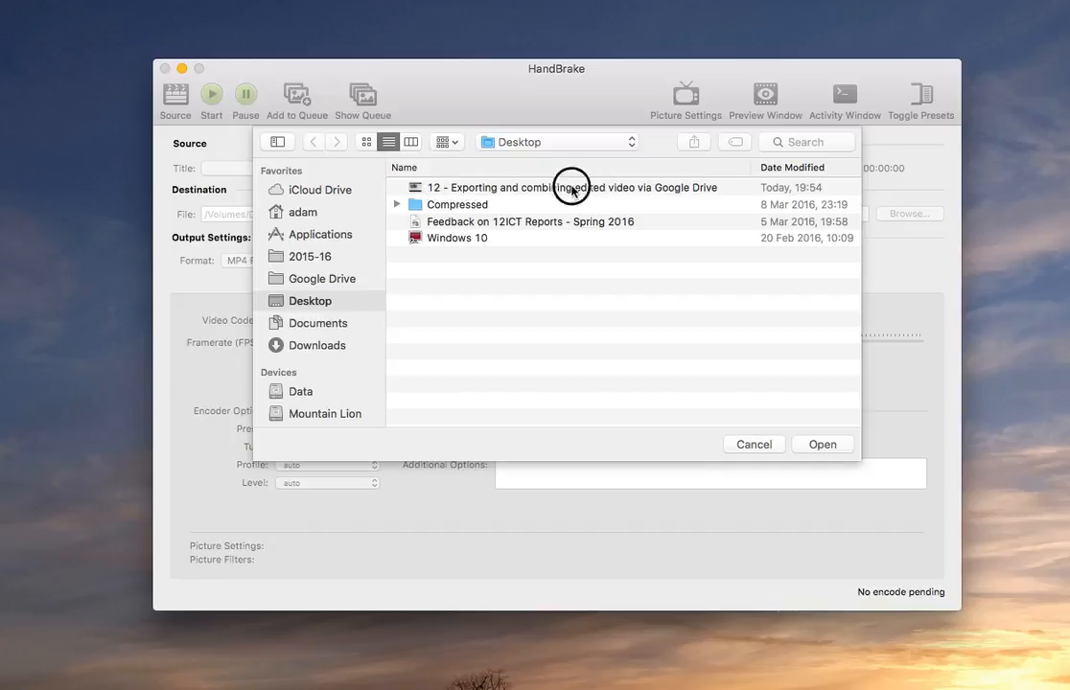
click(821, 445)
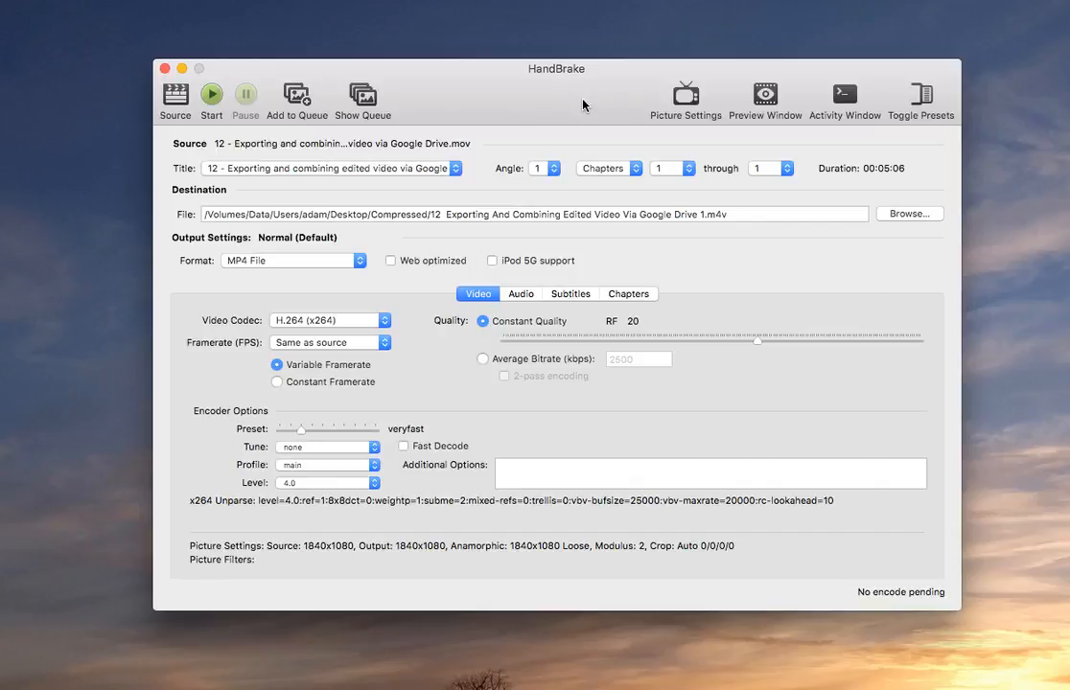
mouse_move(307, 553)
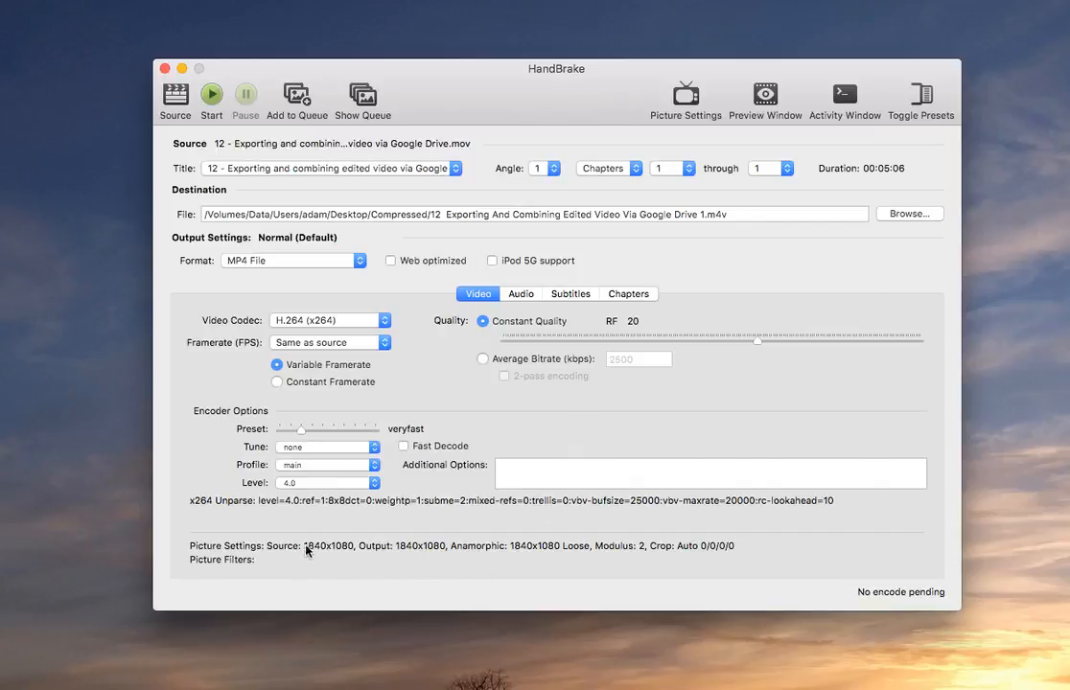
mouse_move(441, 559)
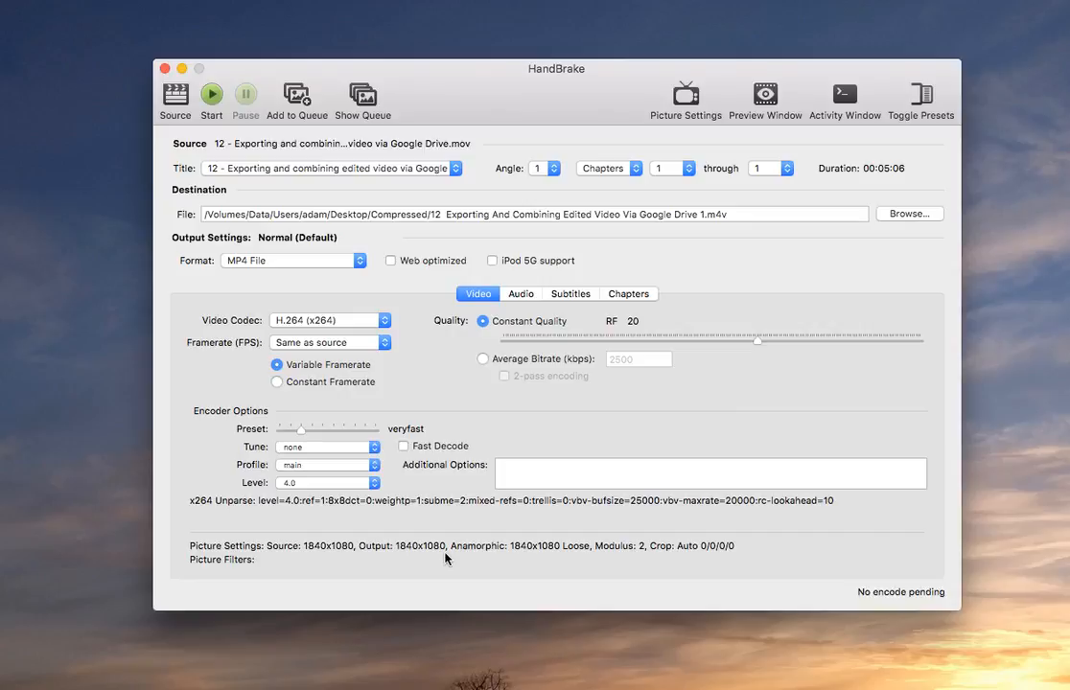
mouse_move(437, 561)
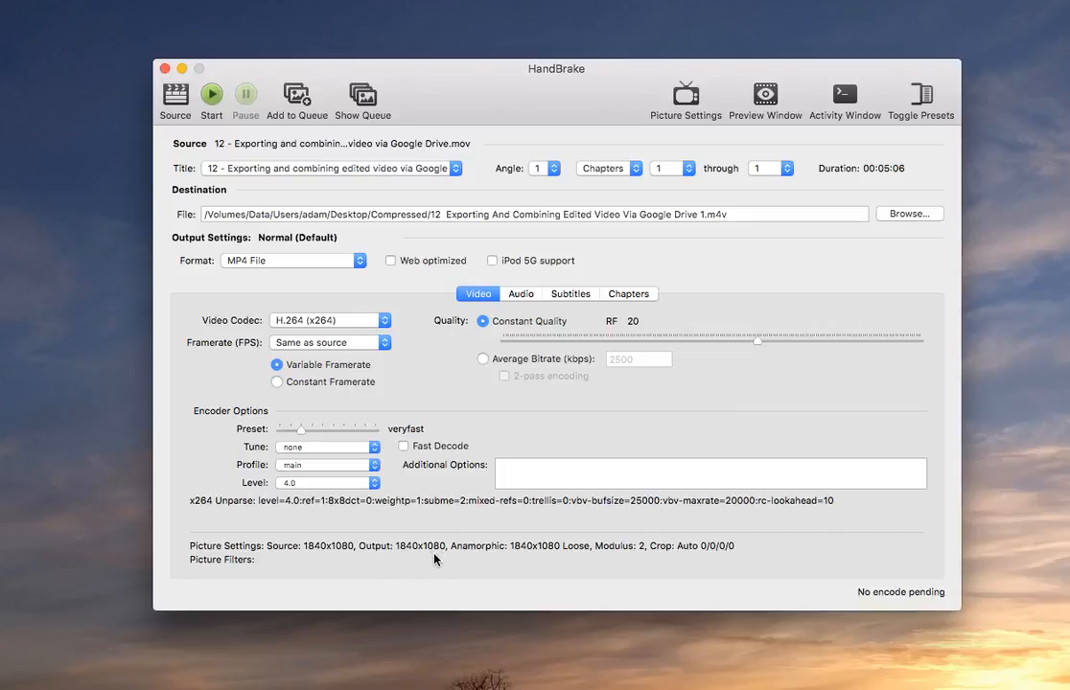
mouse_move(426, 572)
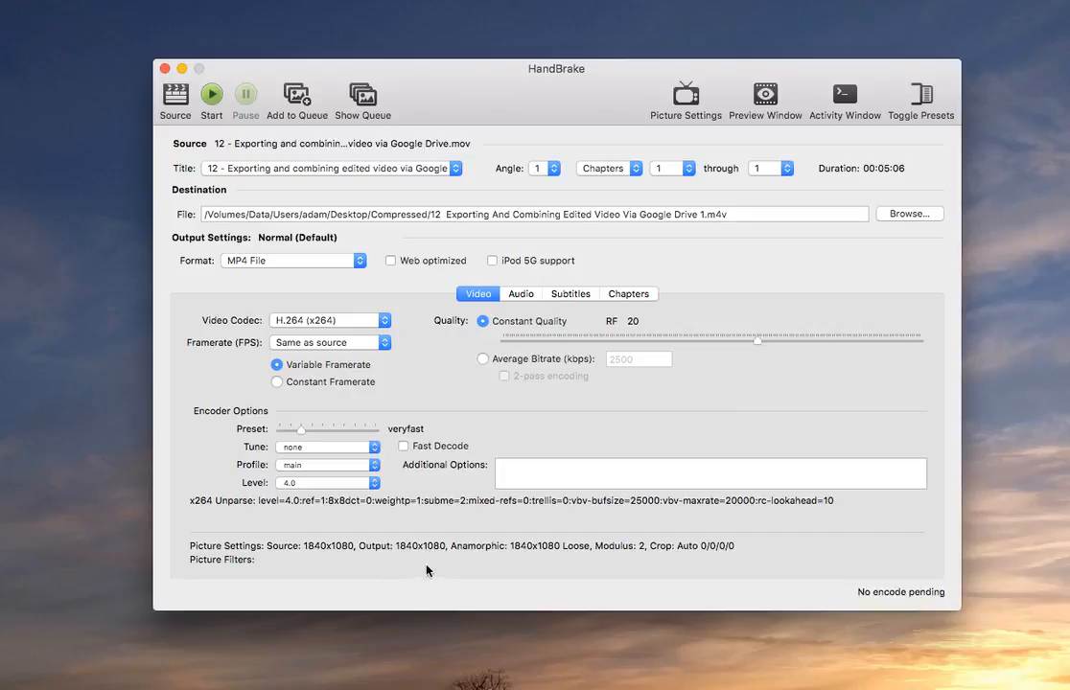
mouse_move(421, 564)
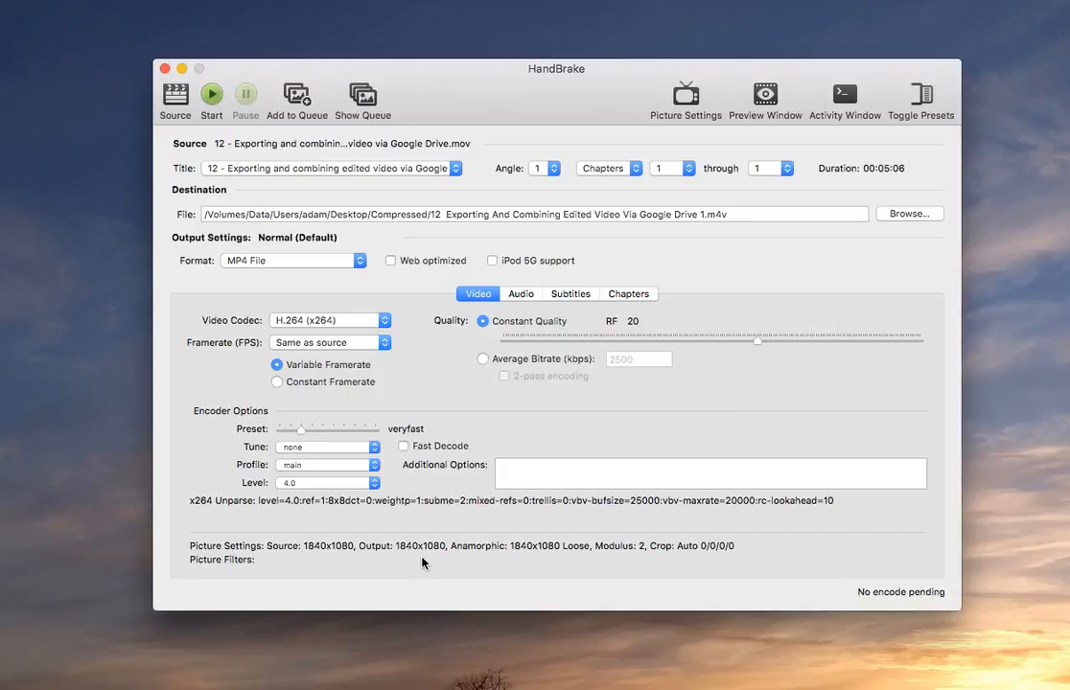
mouse_move(686, 100)
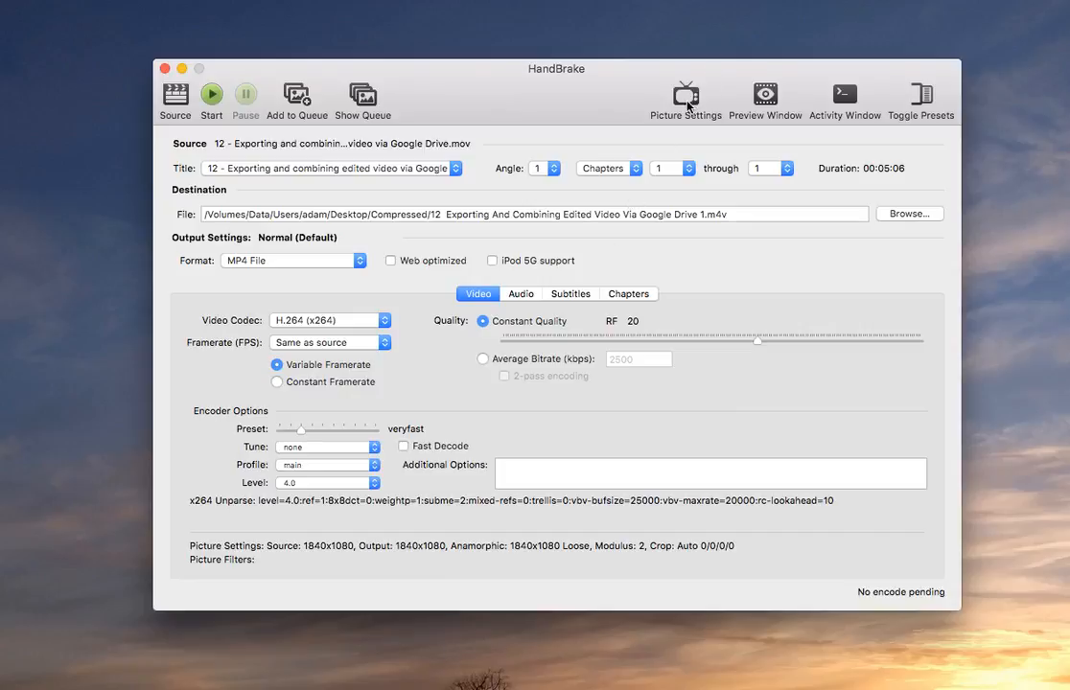
Step: Reduce the output picture from 1840x1080 to 1228x720 with Keep Aspect Ratio on
click(686, 93)
text(1228)
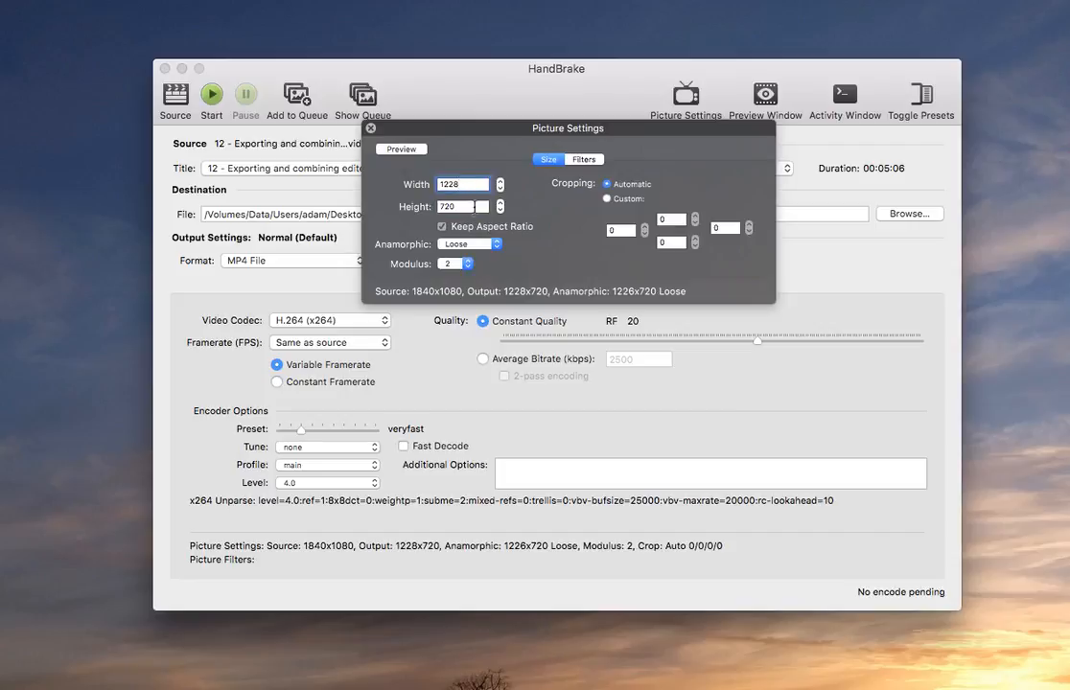
click(460, 184)
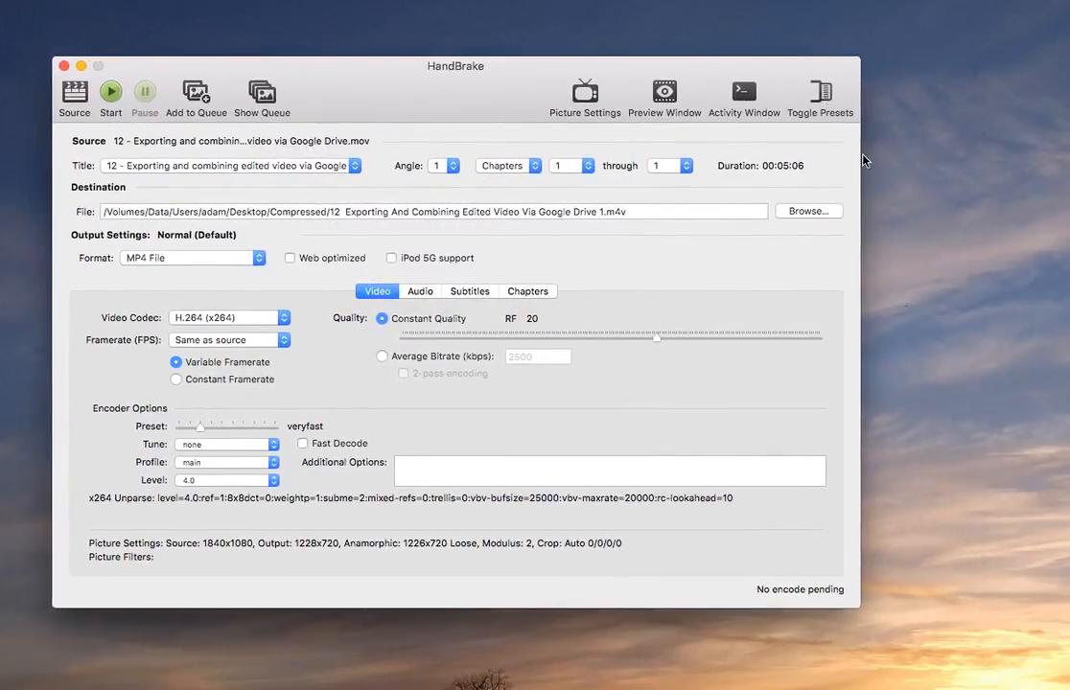
Step: Apply the Normal preset under Regular, returning the output to 1840x1080
click(820, 92)
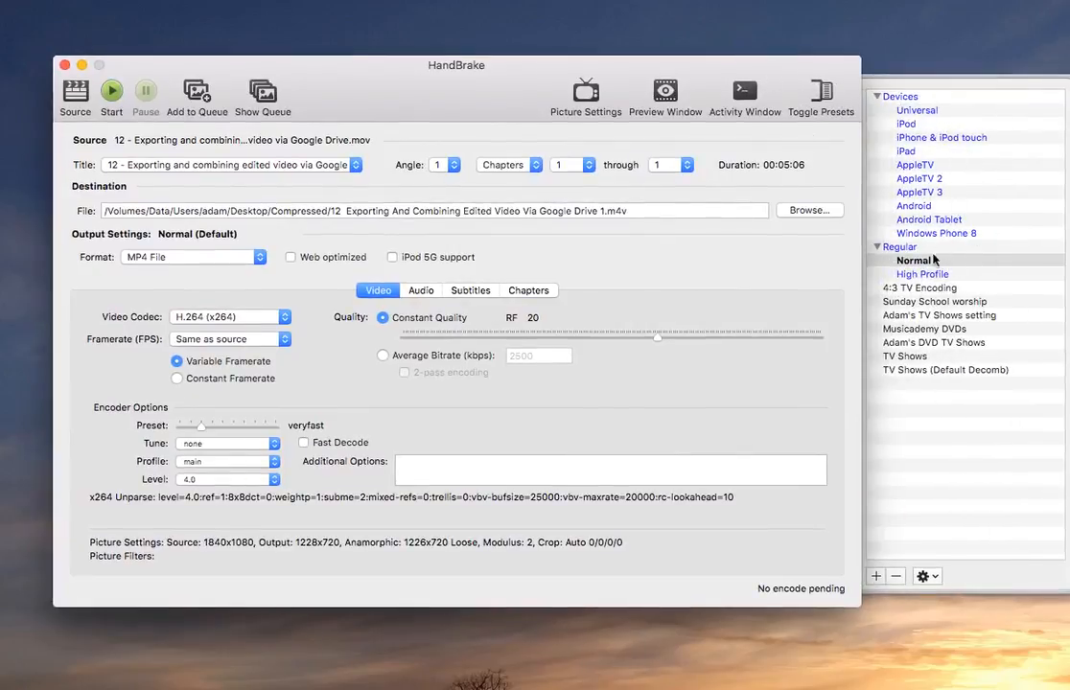
mouse_move(959, 264)
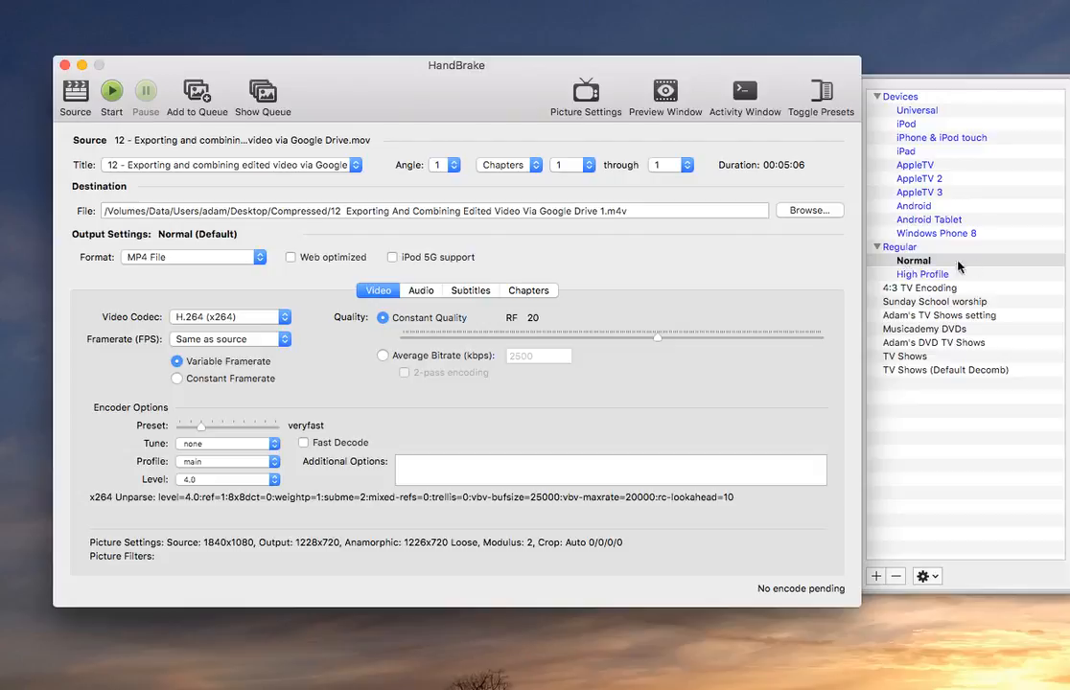
click(913, 260)
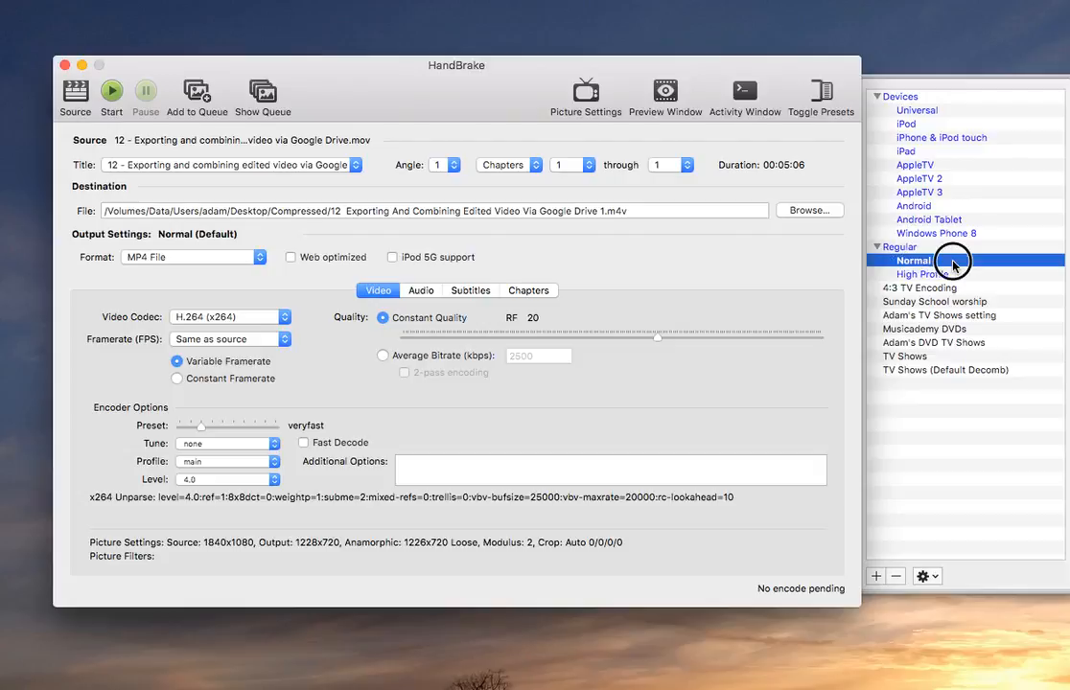
click(913, 261)
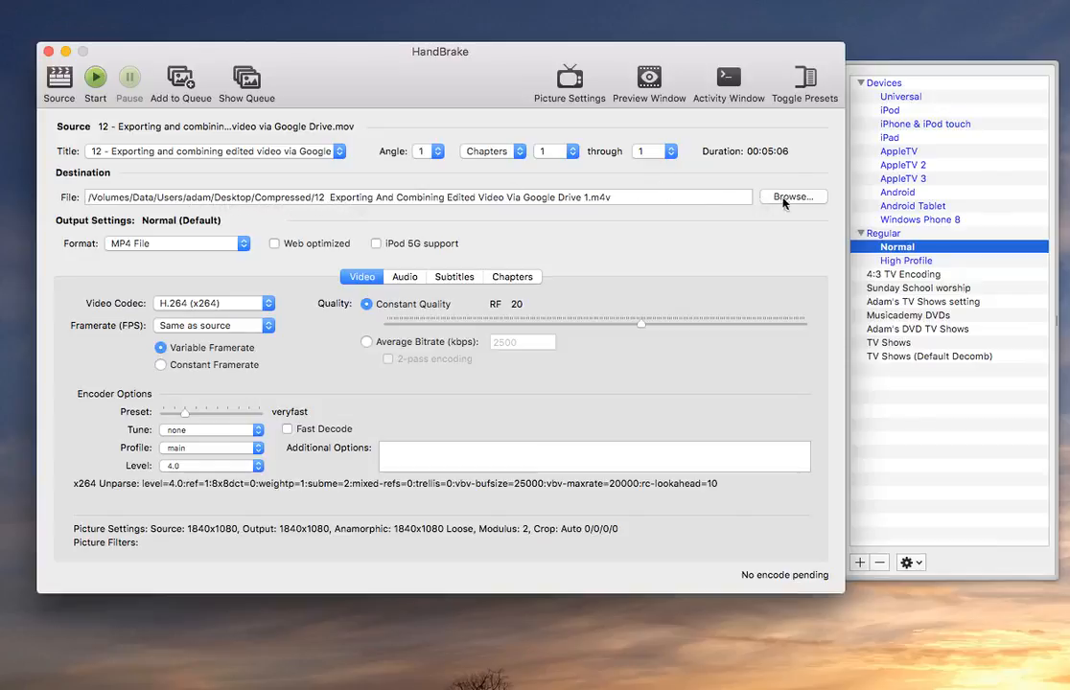
Step: Set the destination to the Compressed folder on the Desktop, keeping the MP4 file name
click(792, 196)
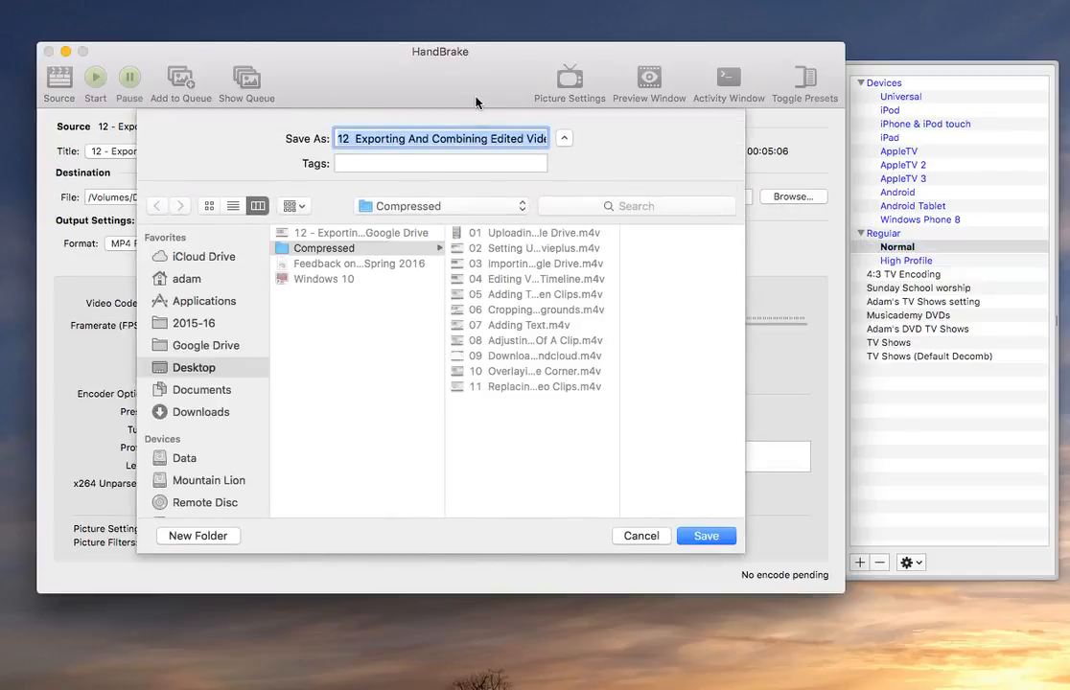
mouse_move(360, 359)
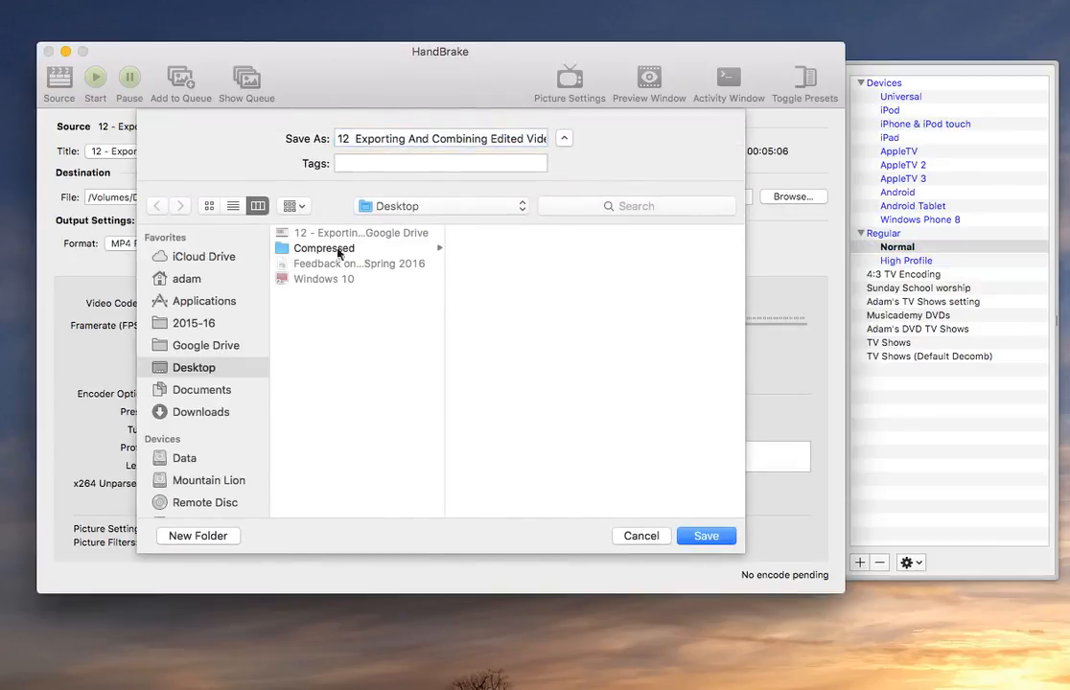
click(324, 248)
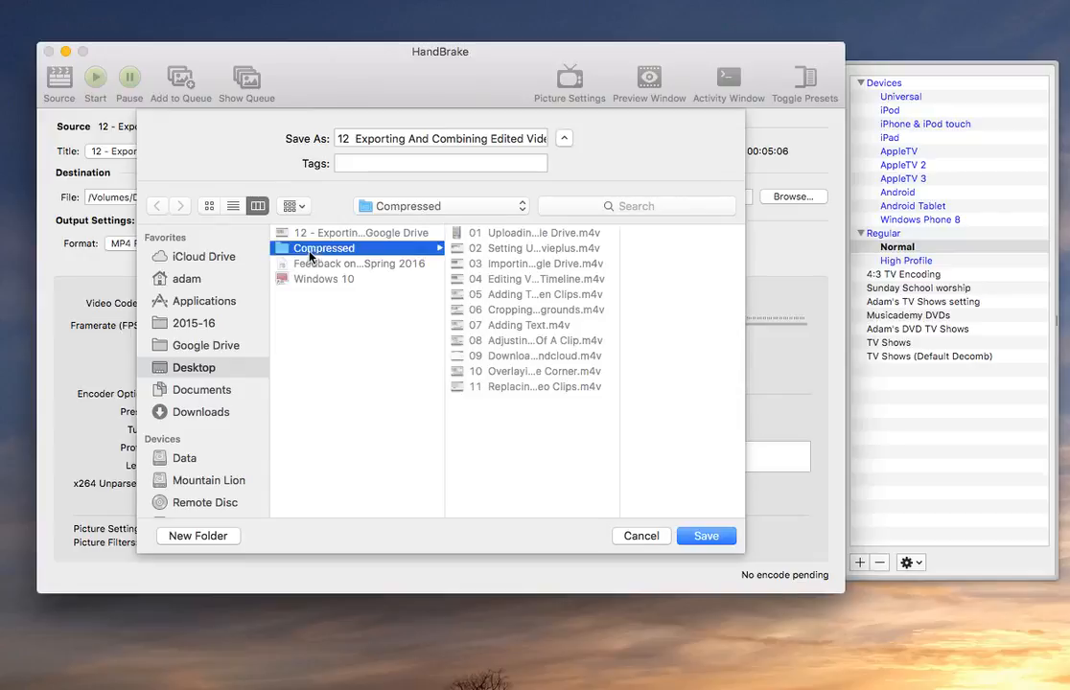
click(705, 537)
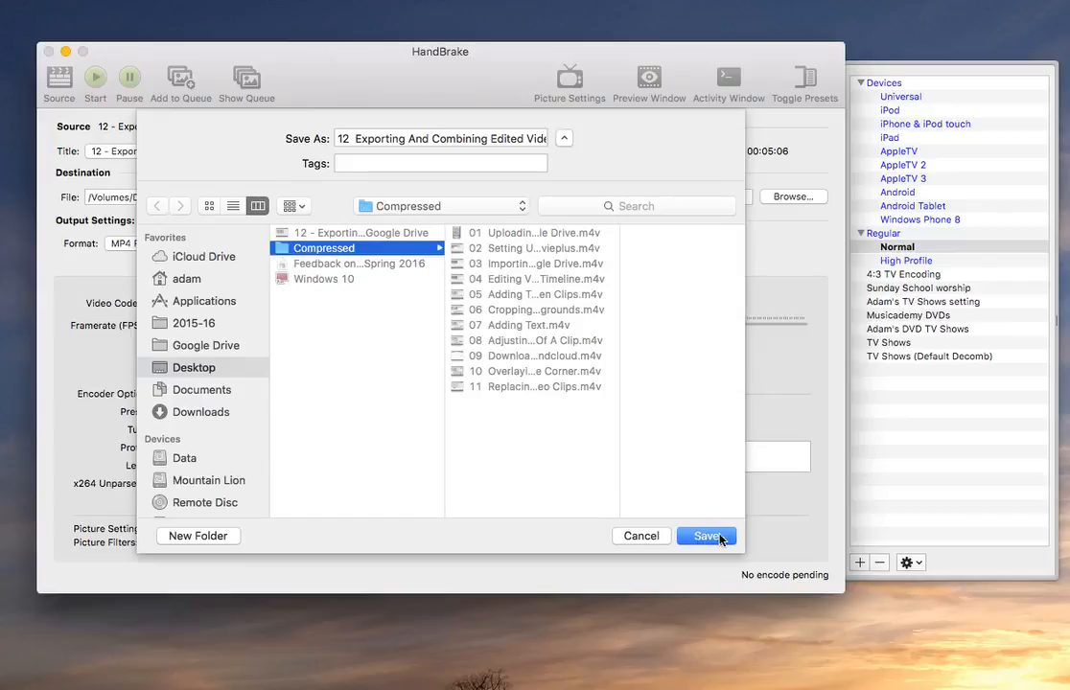
click(706, 537)
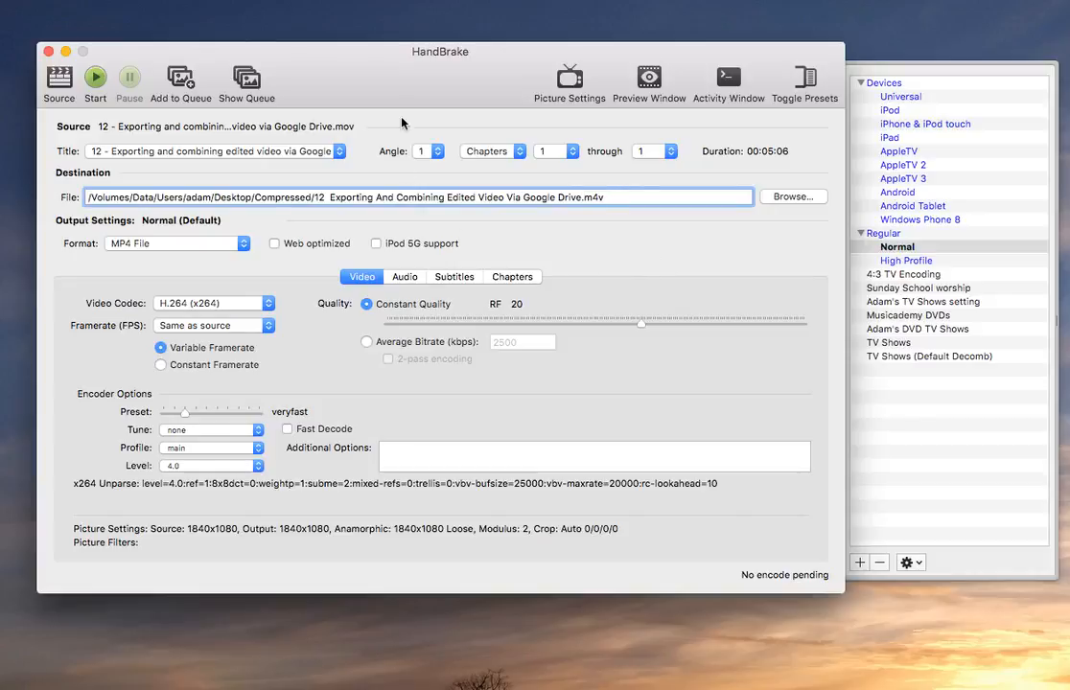
mouse_move(508, 112)
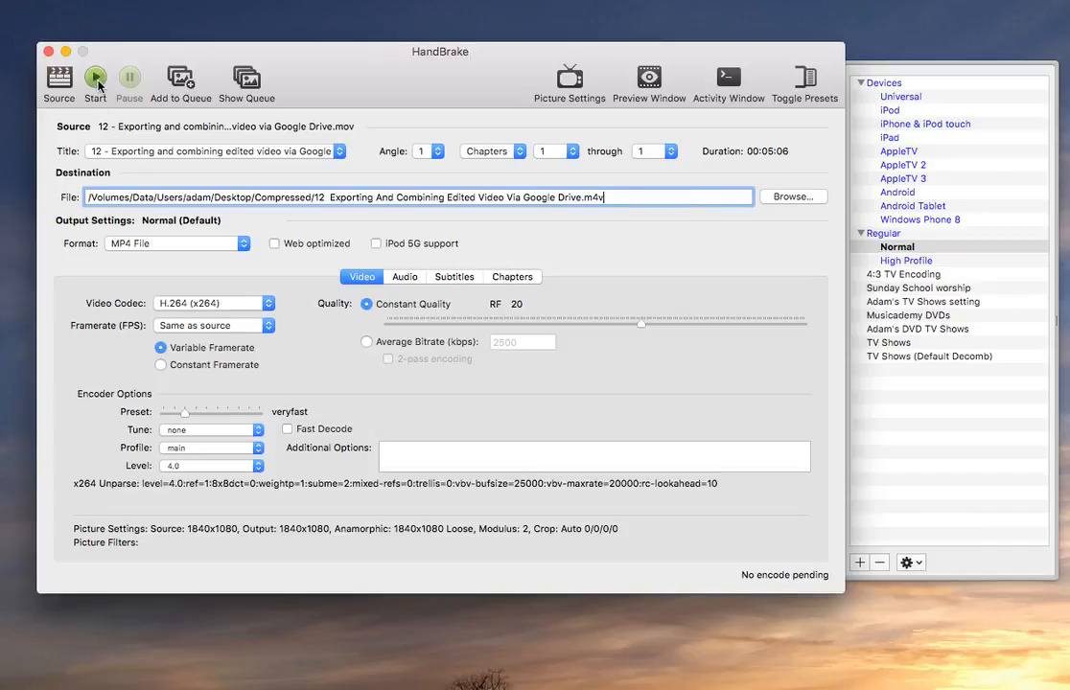
Step: Begin the encode and let pass 1 of 1 run
click(96, 81)
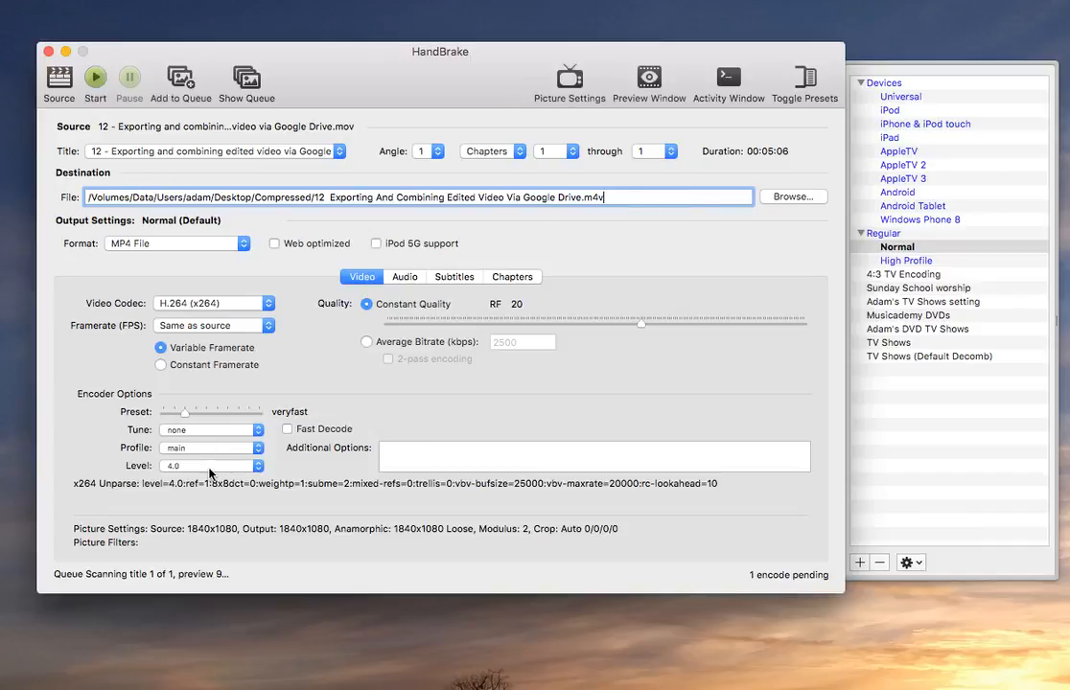
click(94, 81)
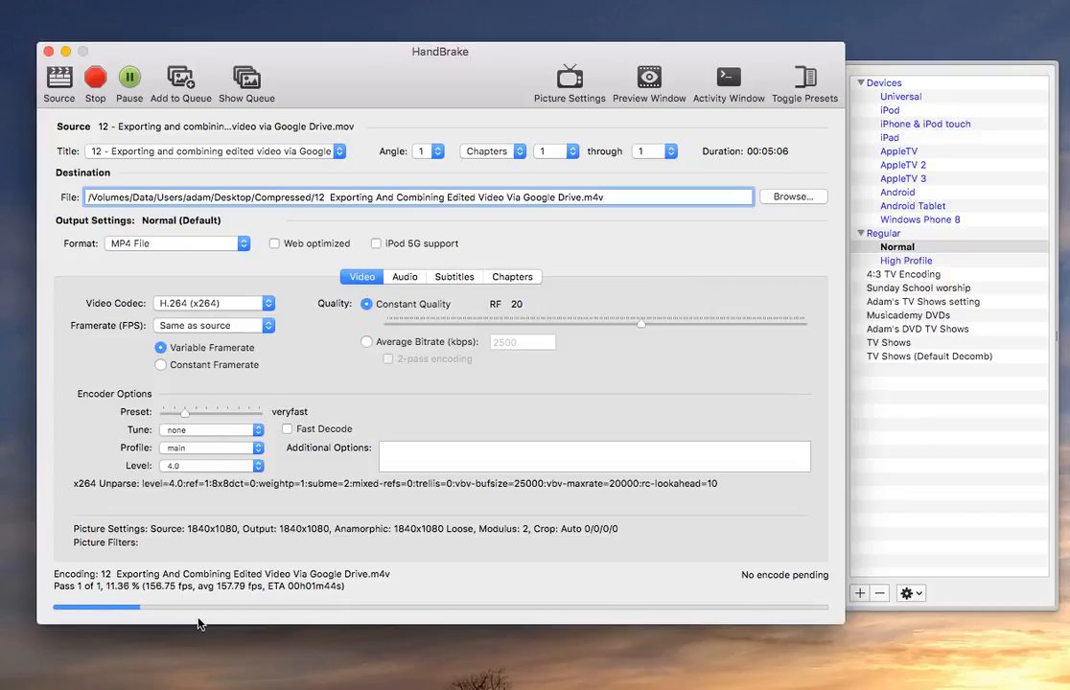
mouse_move(599, 374)
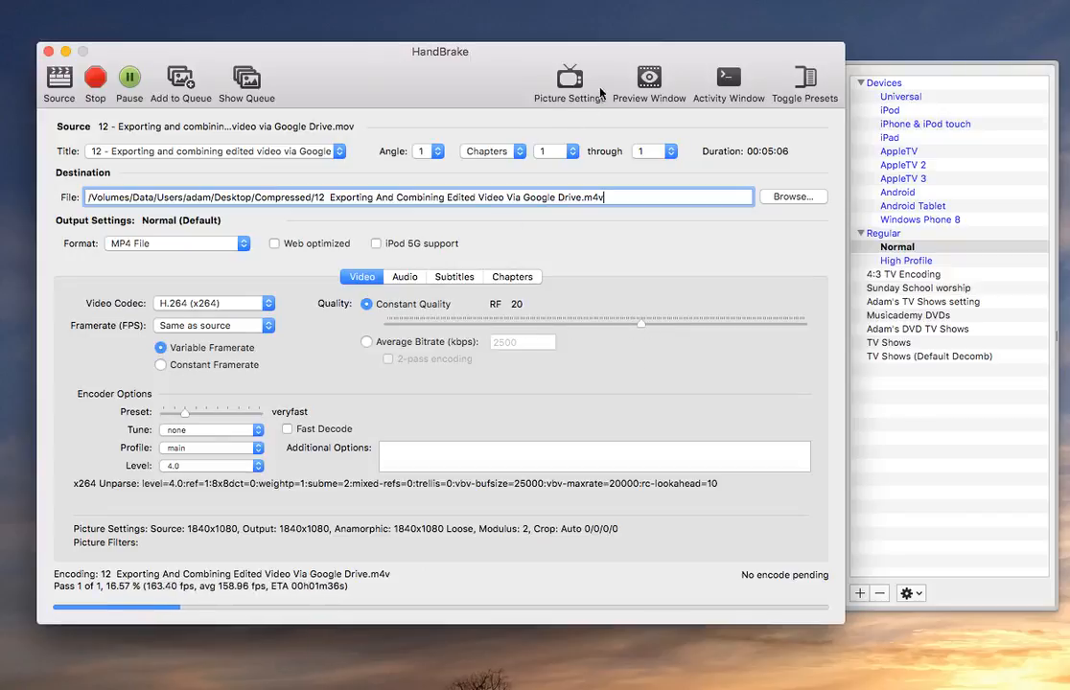
mouse_move(649, 77)
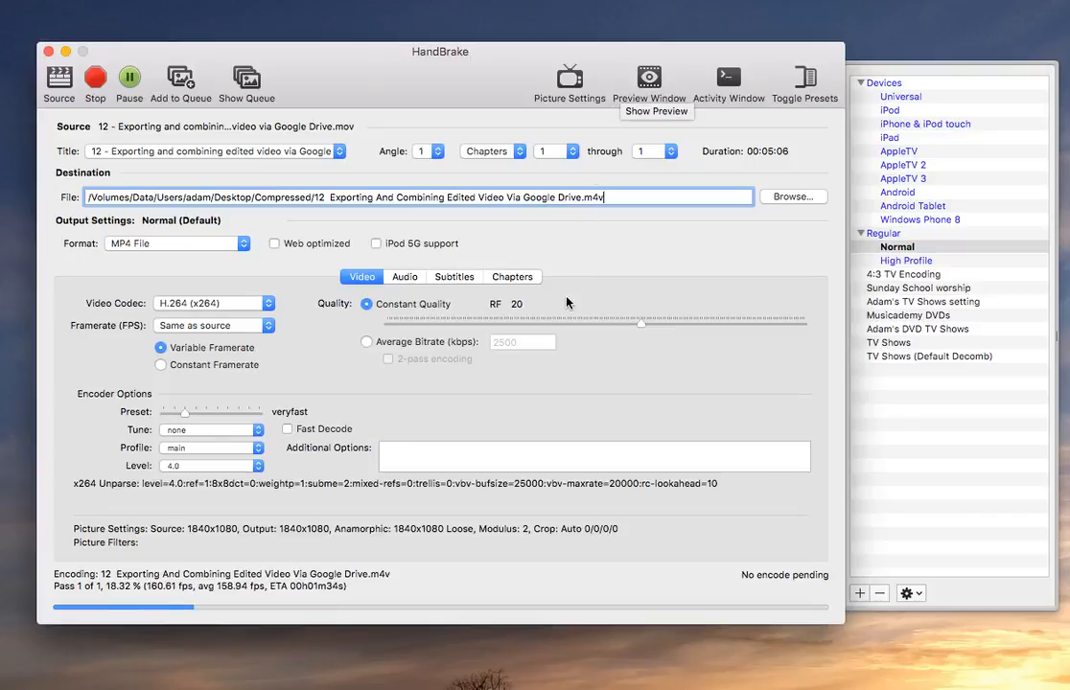
mouse_move(466, 338)
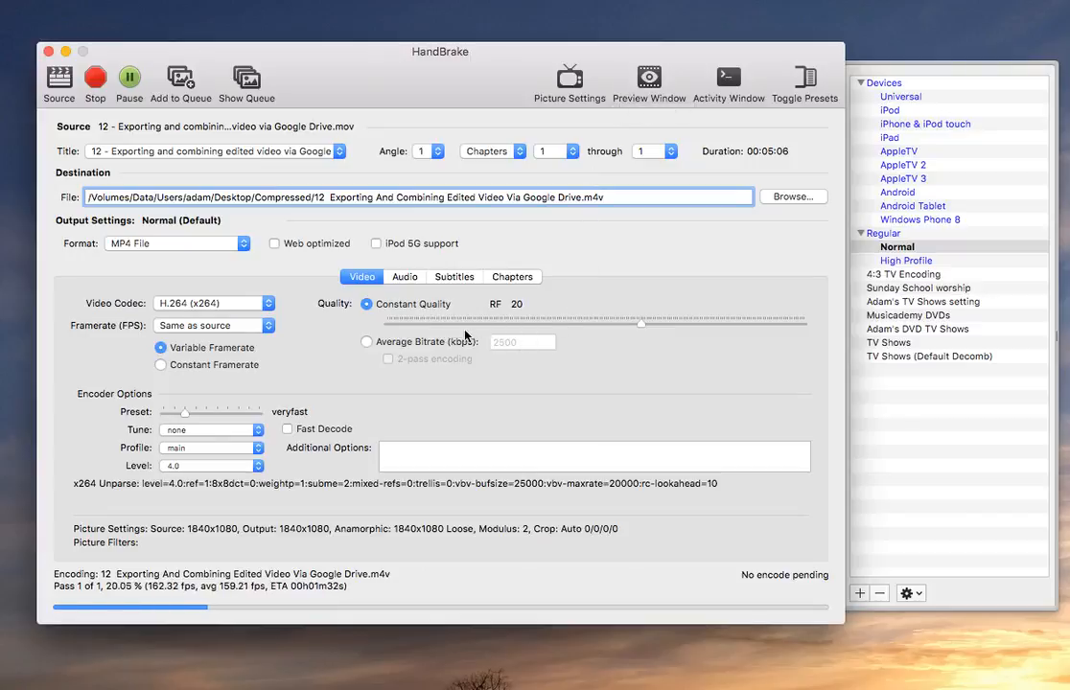
mouse_move(469, 341)
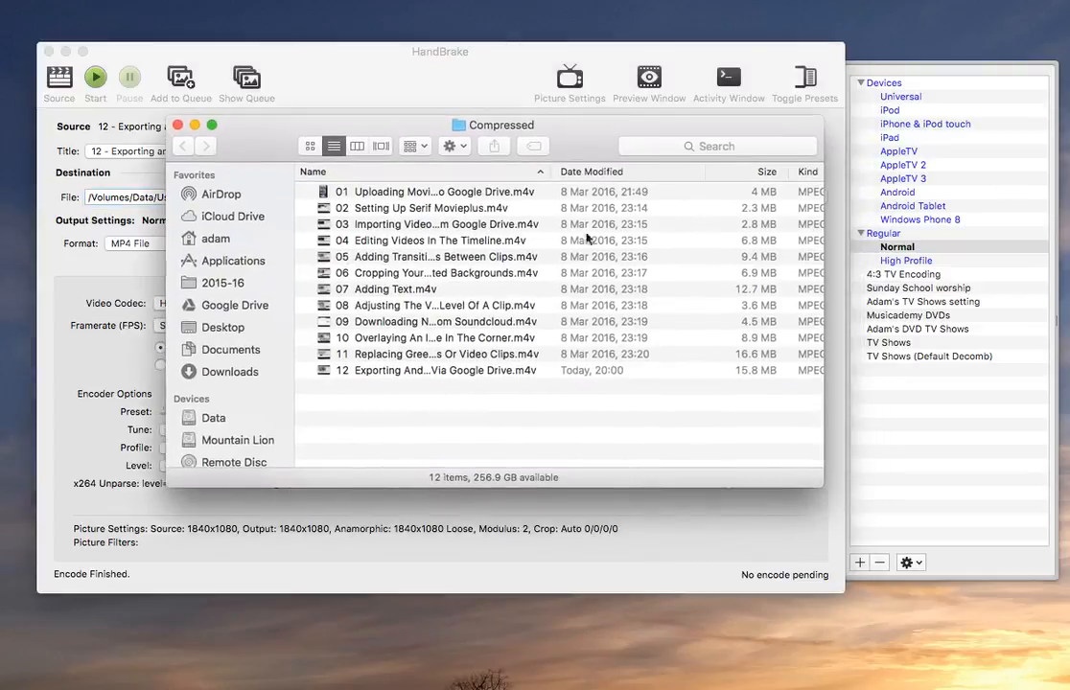
Step: Select the new Exporting And Combining MP4 and confirm its 15.8 MB size
click(431, 370)
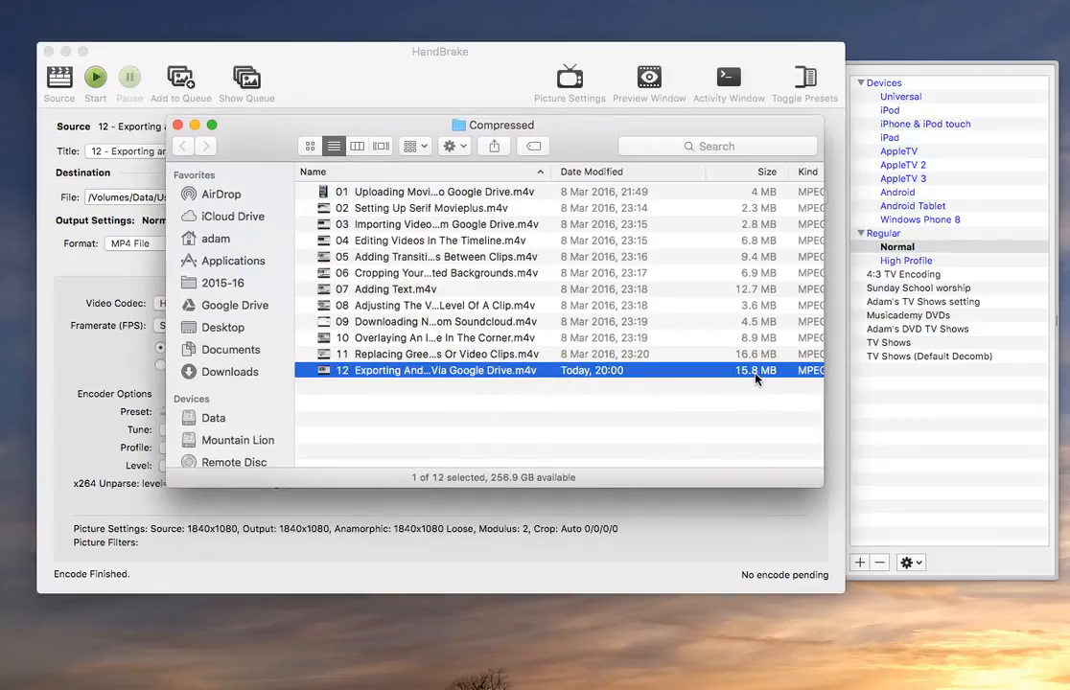
mouse_move(705, 380)
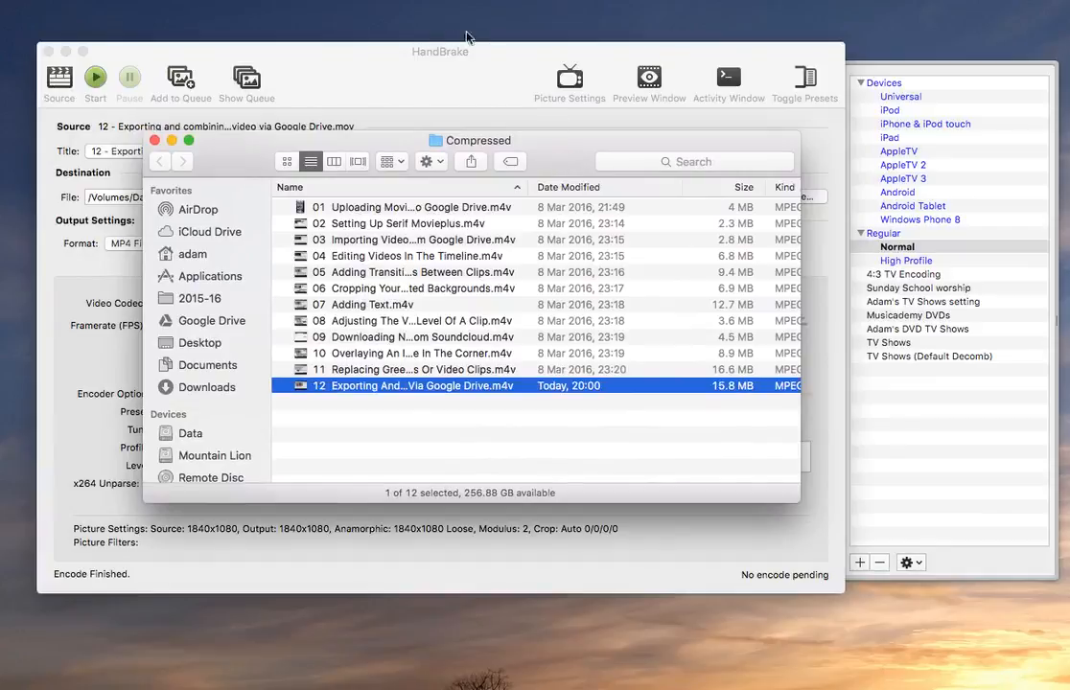
mouse_move(576, 151)
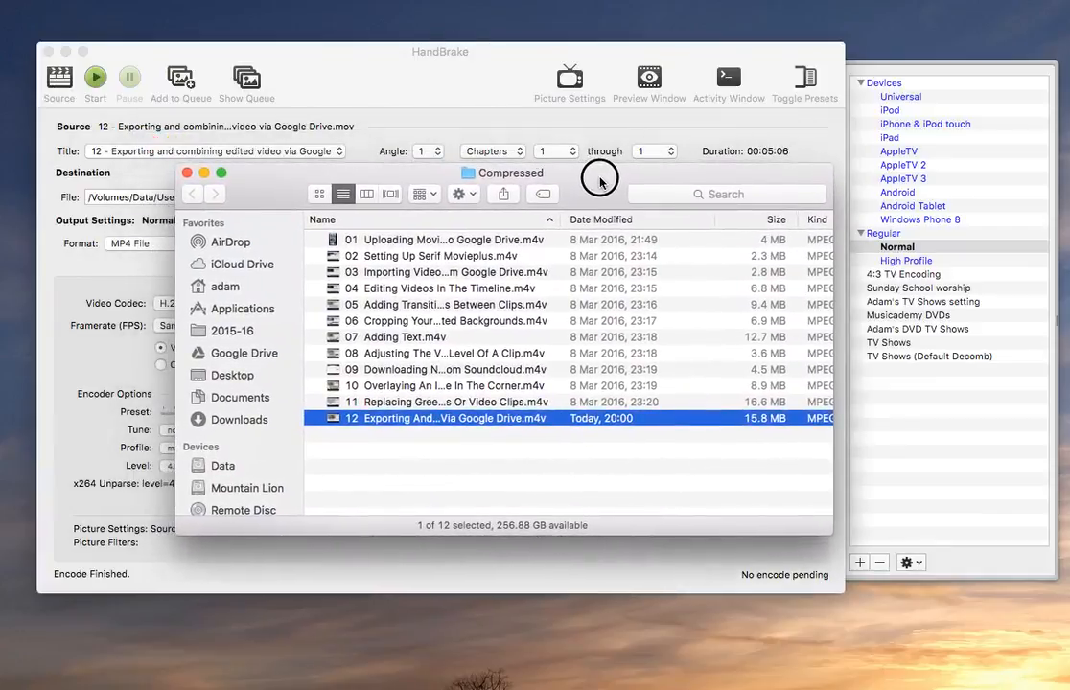
mouse_move(757, 429)
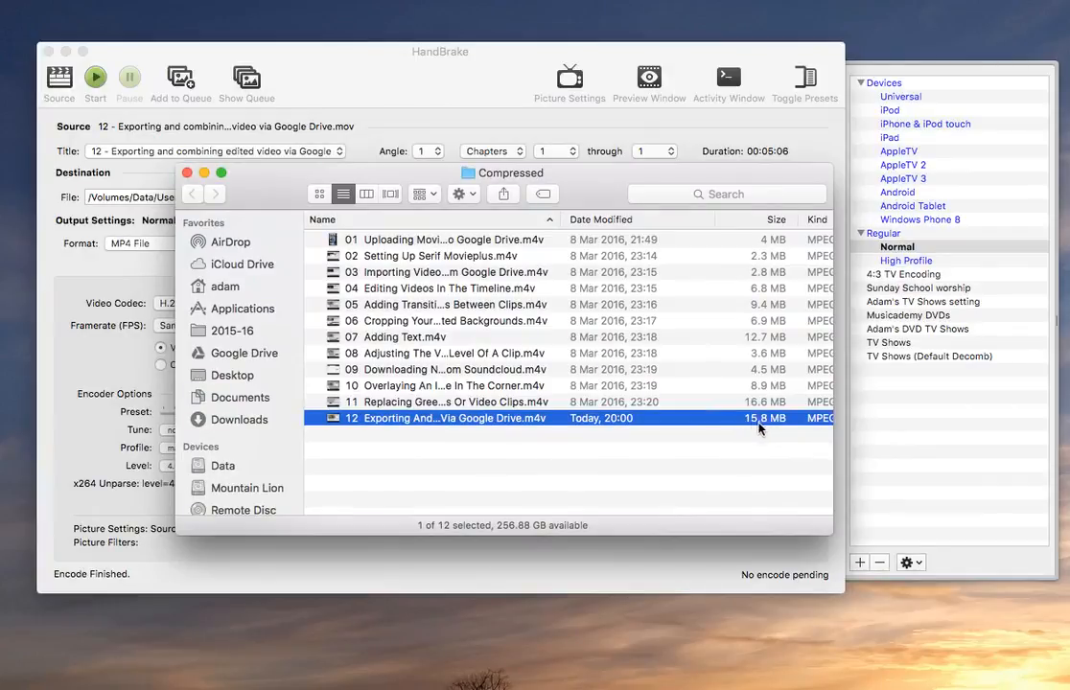